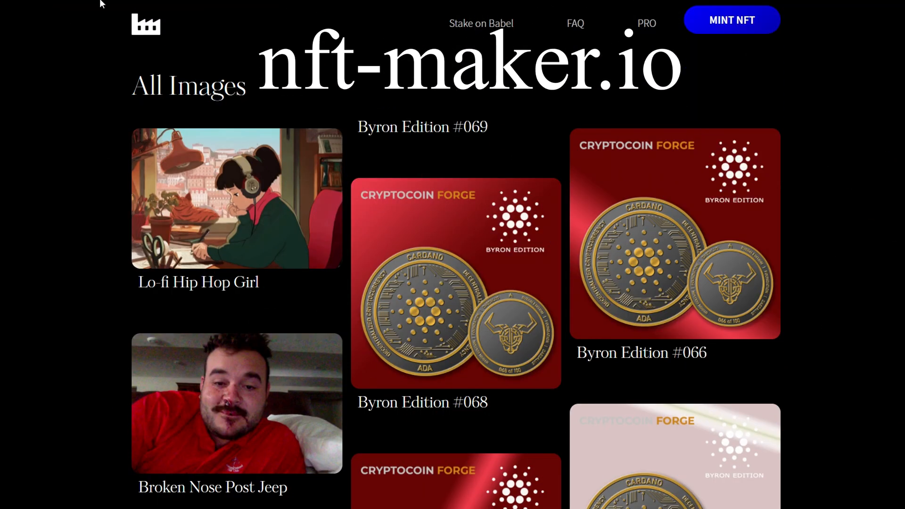
pyautogui.moveTo(492, 196)
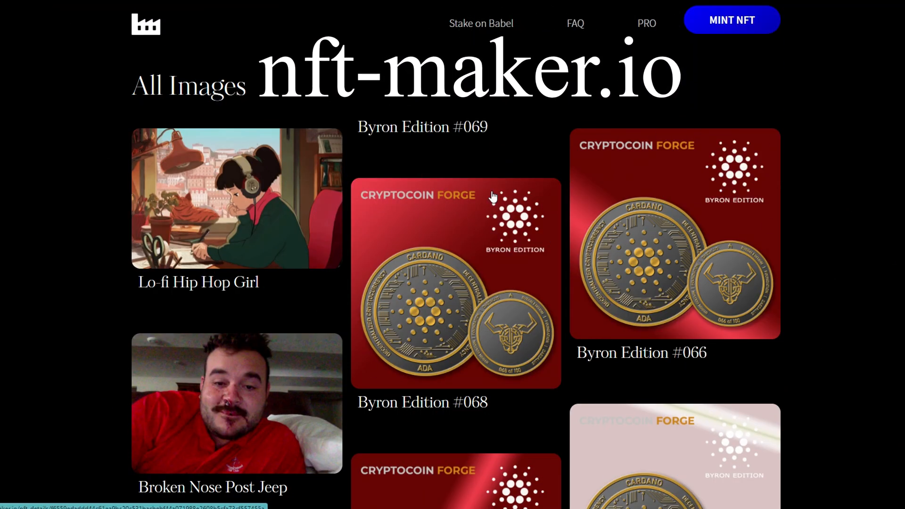
pyautogui.moveTo(718, 83)
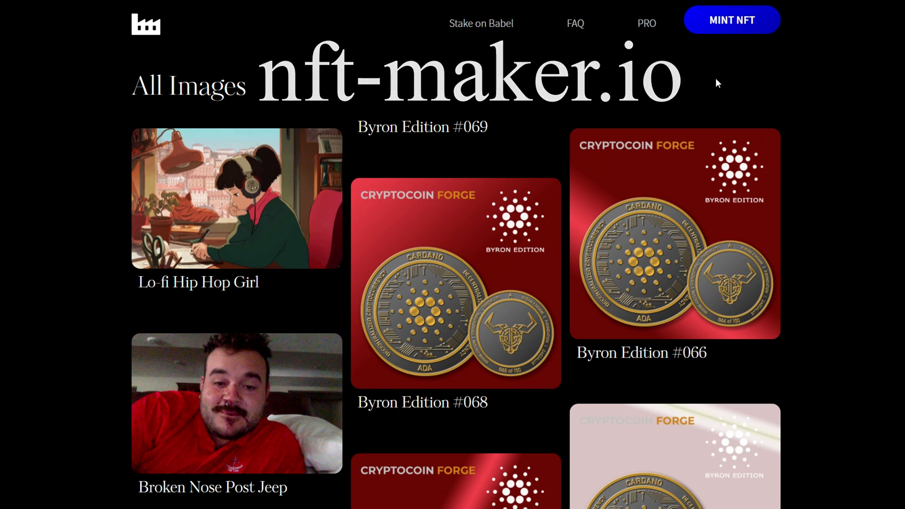
# Step: Start a new mint with jcoin logo.png uploaded and advance to the metadata form
pyautogui.click(732, 20)
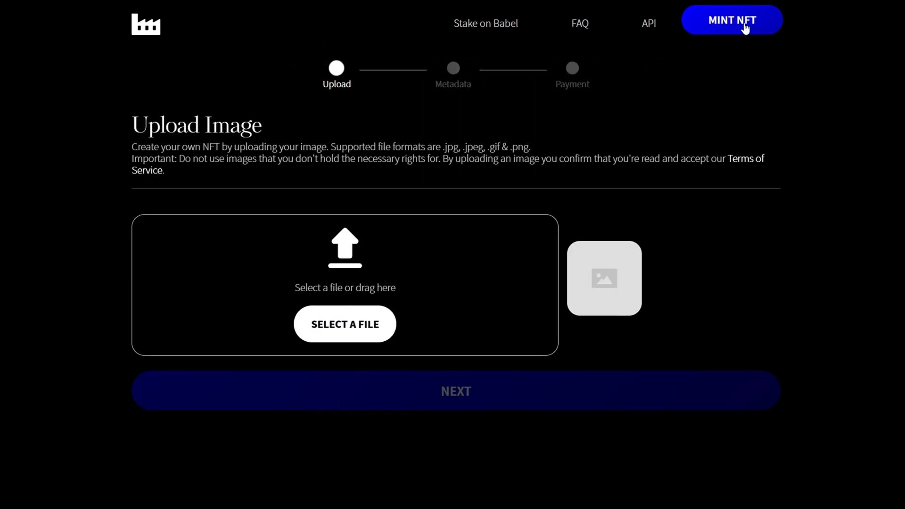
pyautogui.moveTo(760, 290)
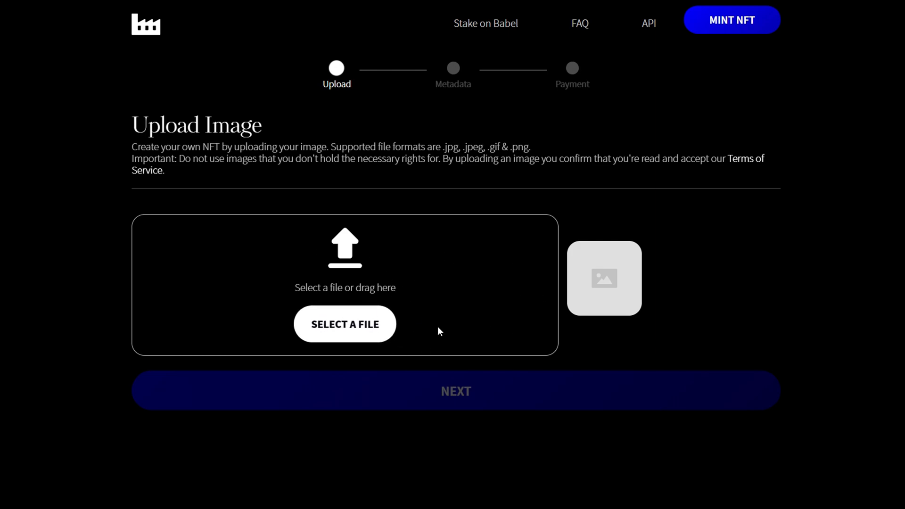
pyautogui.moveTo(436, 291)
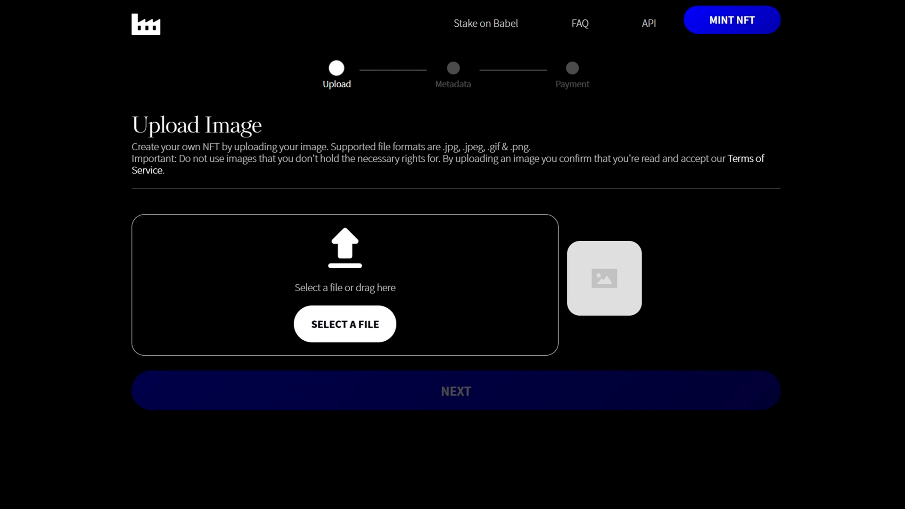
pyautogui.click(345, 323)
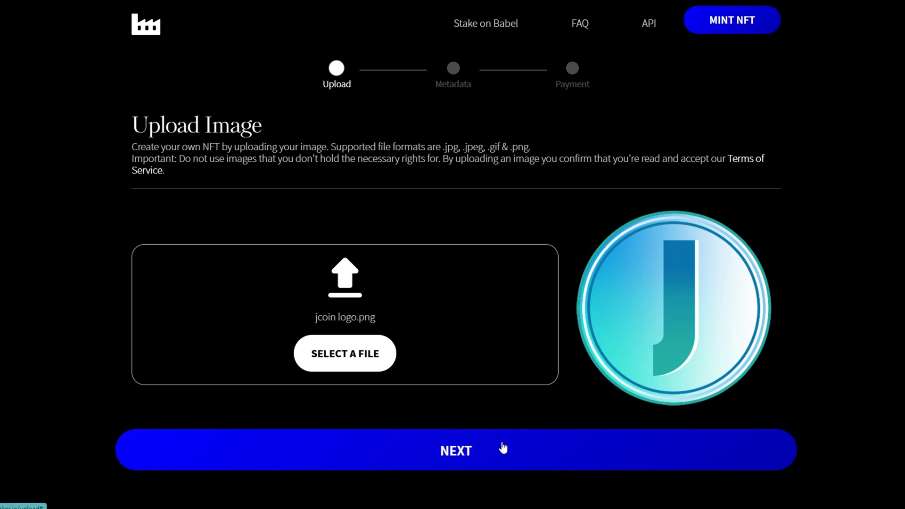
pyautogui.click(456, 451)
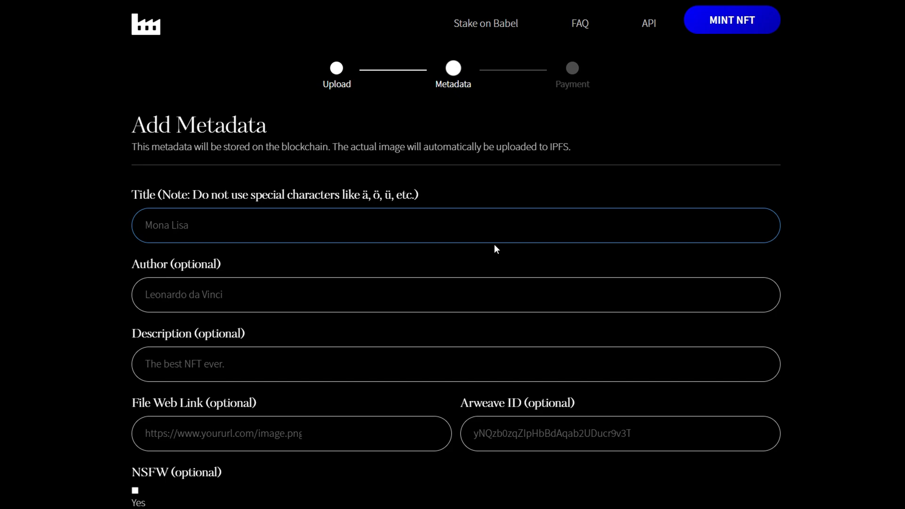
# Step: Fill in title JC01N #1, author J and description yepp, then proceed to payment
pyautogui.write('JC01N #1')
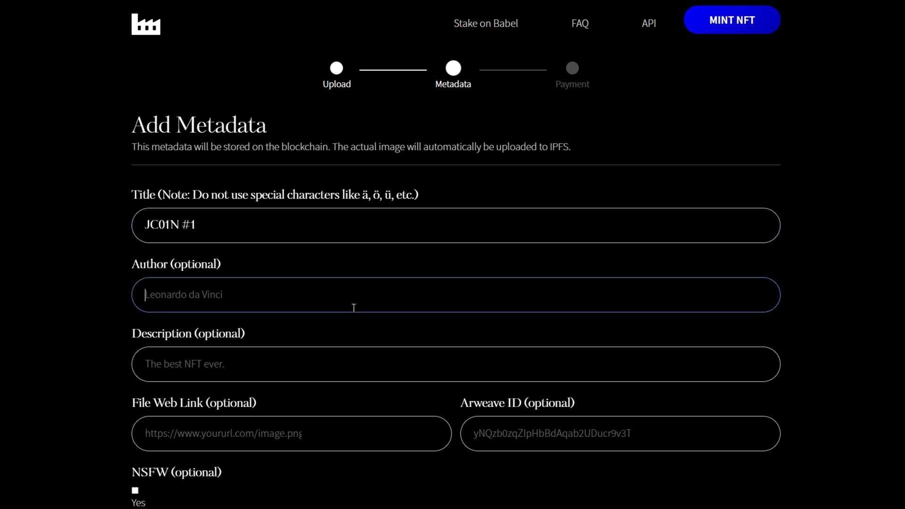
pyautogui.write('J')
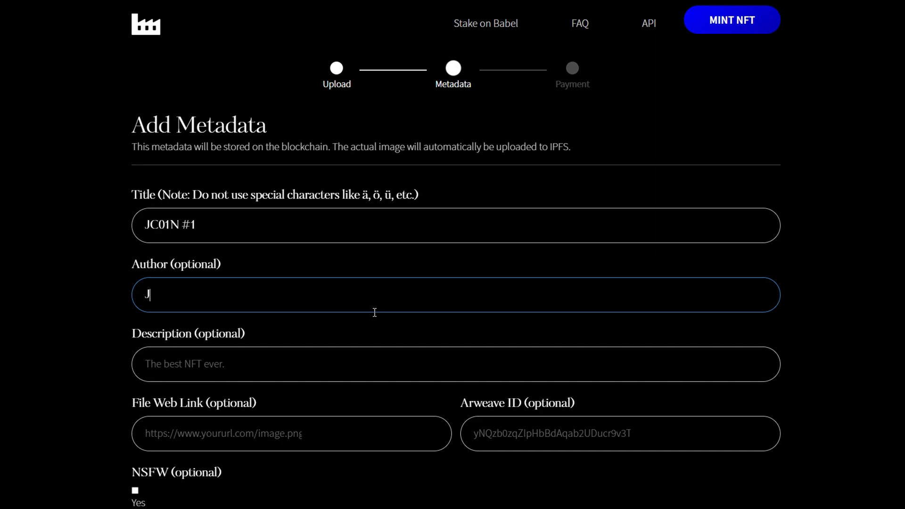
pyautogui.scroll(-3)
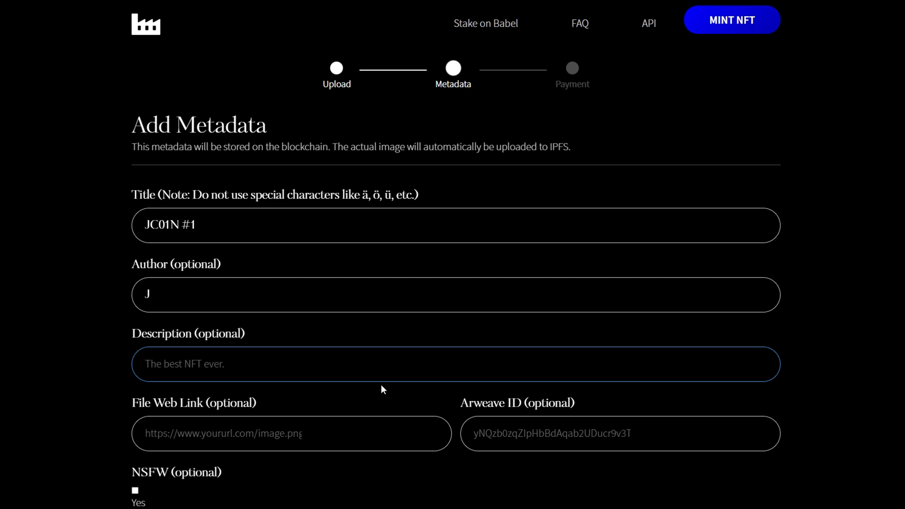
pyautogui.write('yepp')
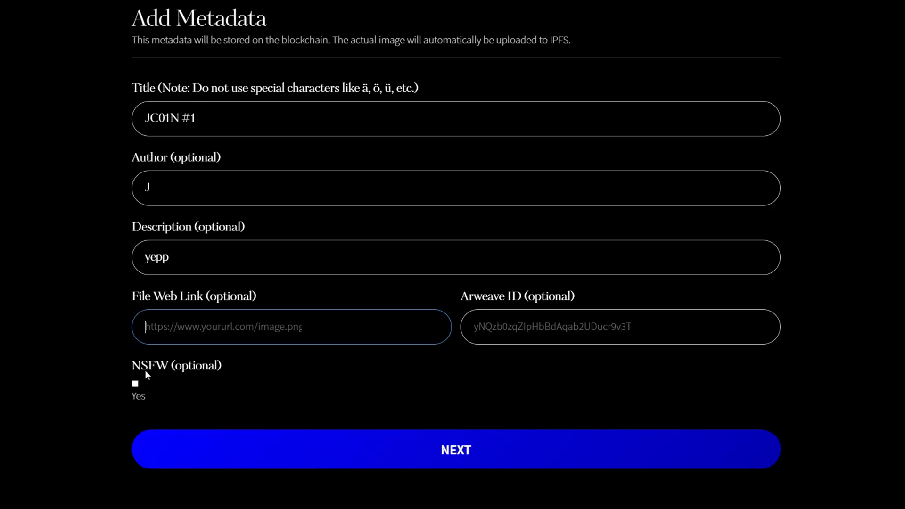
pyautogui.moveTo(622, 364)
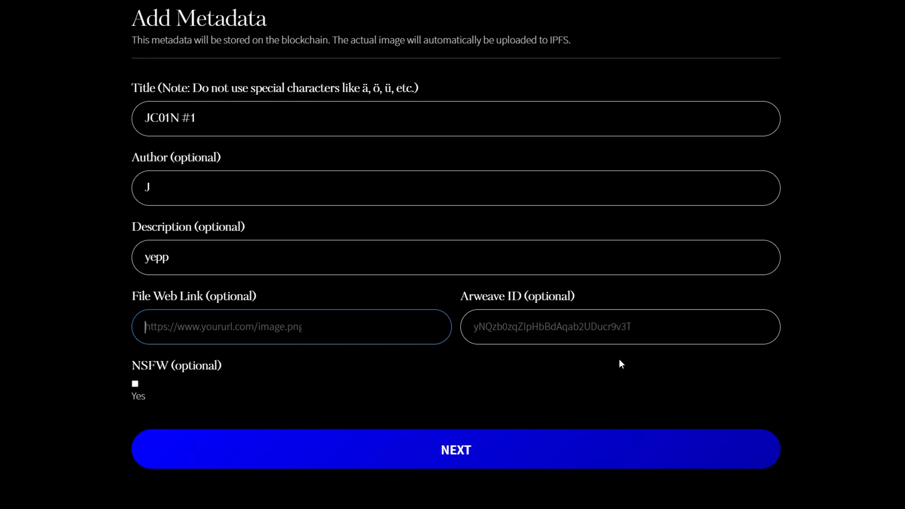
pyautogui.scroll(-3)
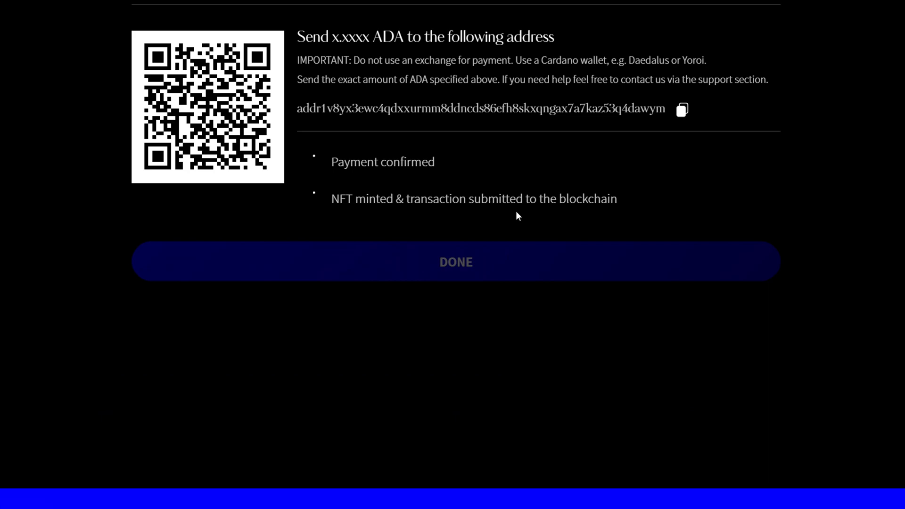
# Step: Select the exact payment amount 3.595078 ADA on the Payment page for copying
pyautogui.scroll(-3)
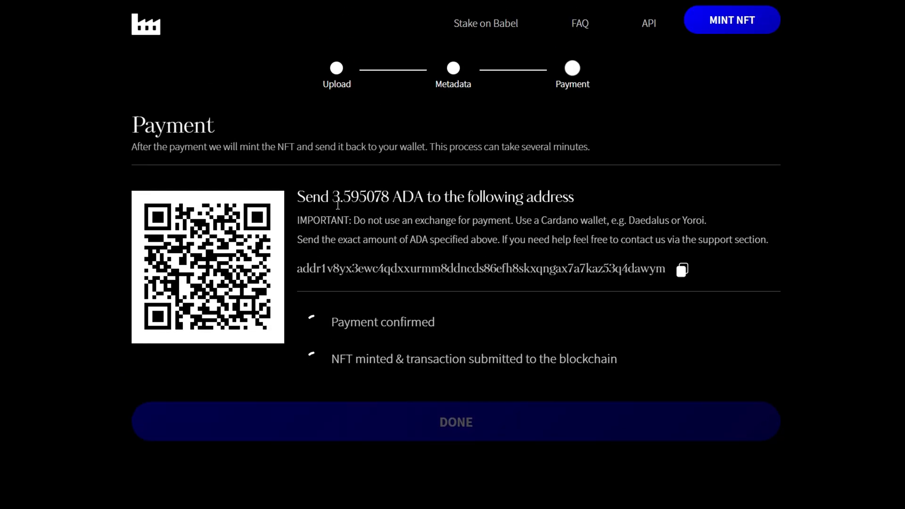
pyautogui.doubleClick(360, 198)
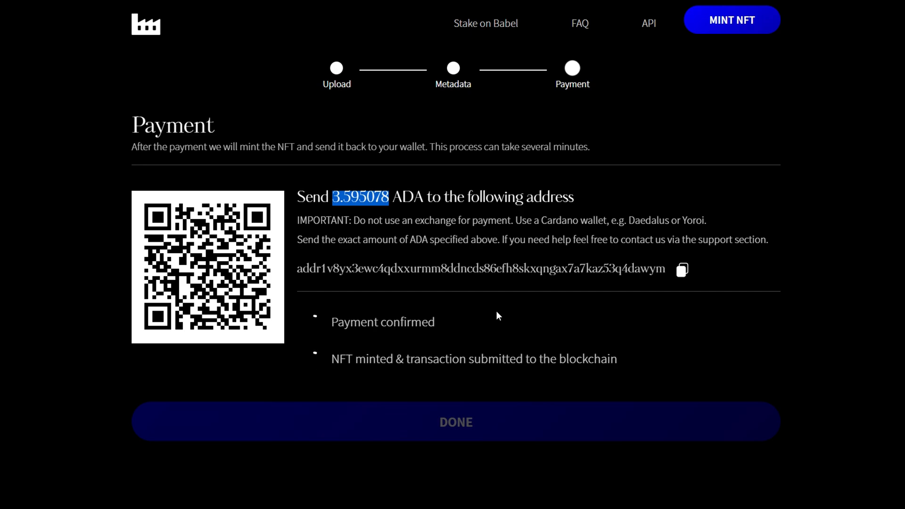
pyautogui.moveTo(652, 160)
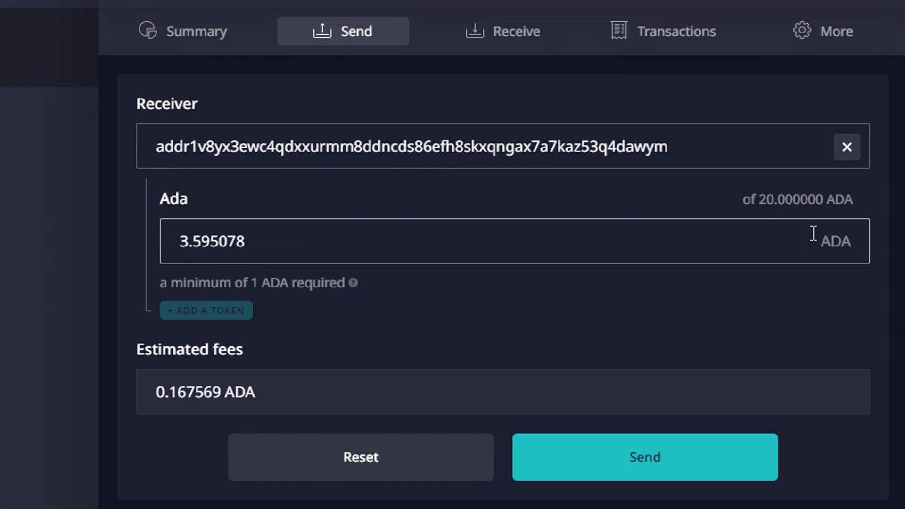
pyautogui.moveTo(289, 310)
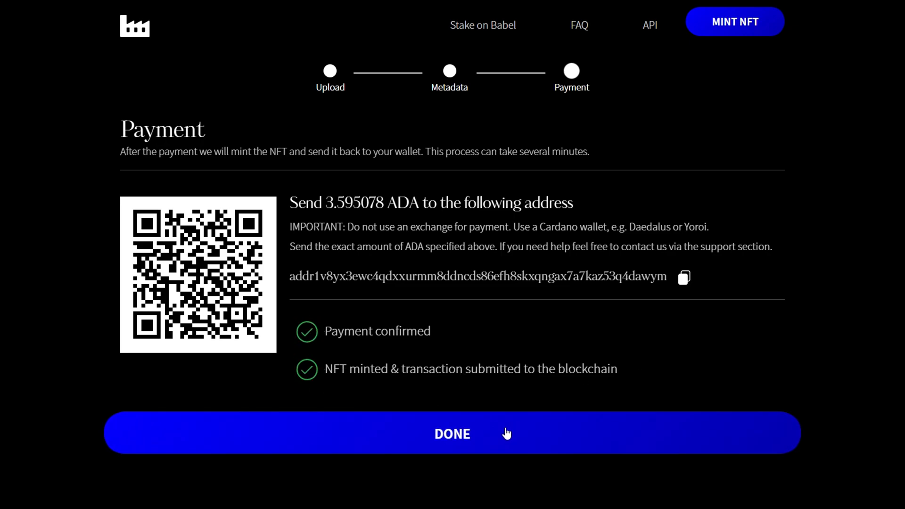
# Step: Confirm DONE after payment checkmarks to view the minted JC01N #1 NFT page
pyautogui.click(452, 433)
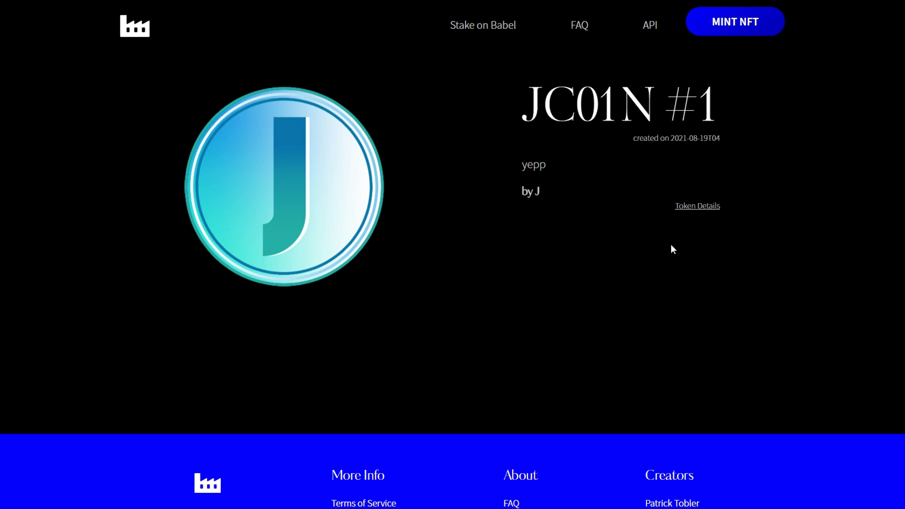
pyautogui.moveTo(428, 308)
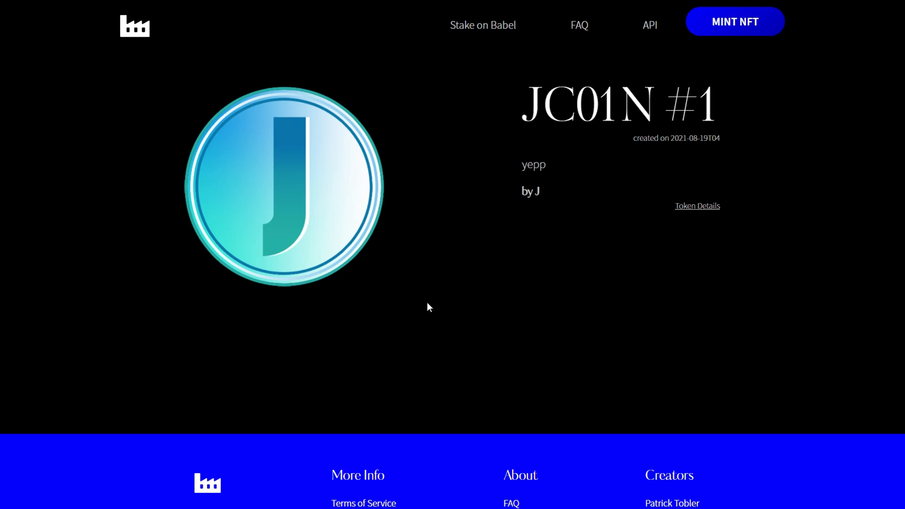
pyautogui.moveTo(639, 225)
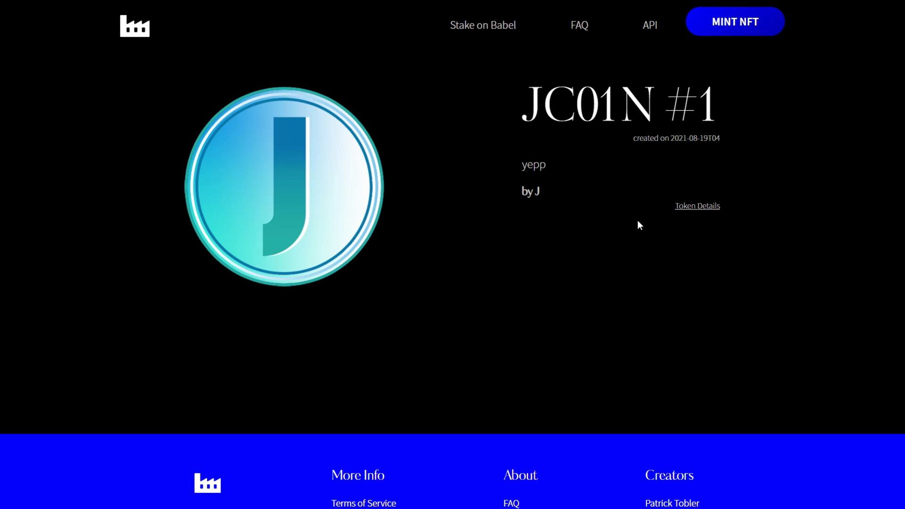
pyautogui.moveTo(477, 139)
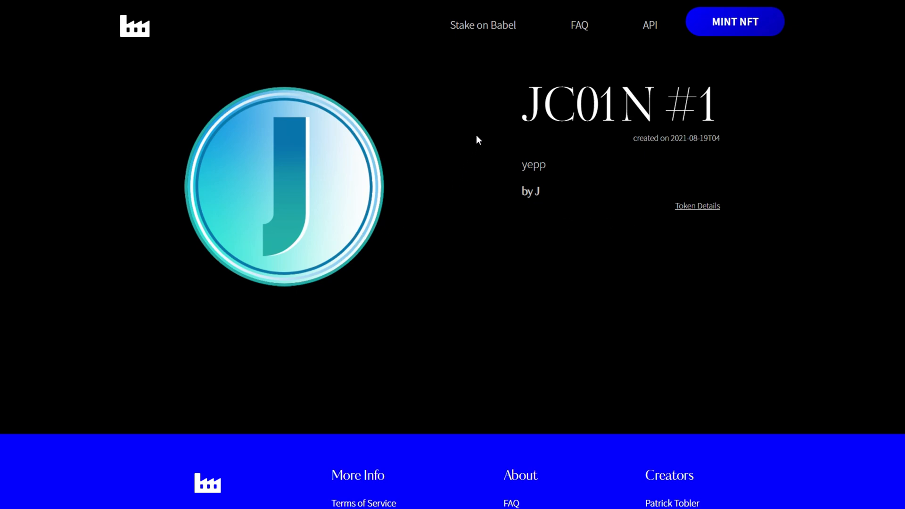
pyautogui.moveTo(365, 132)
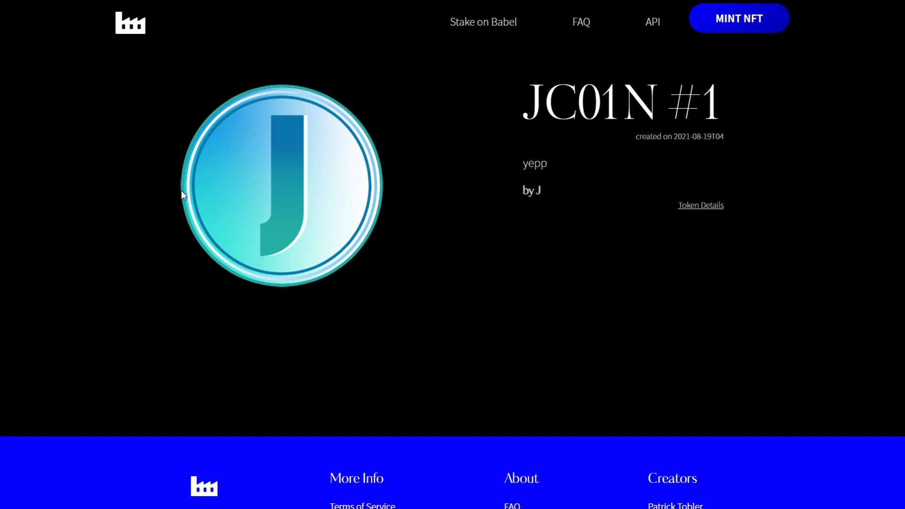
pyautogui.moveTo(621, 179)
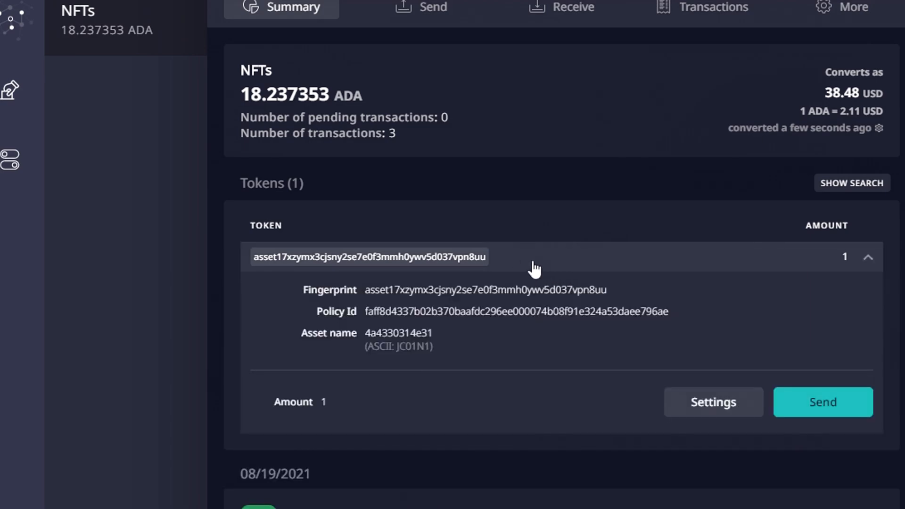
pyautogui.moveTo(487, 321)
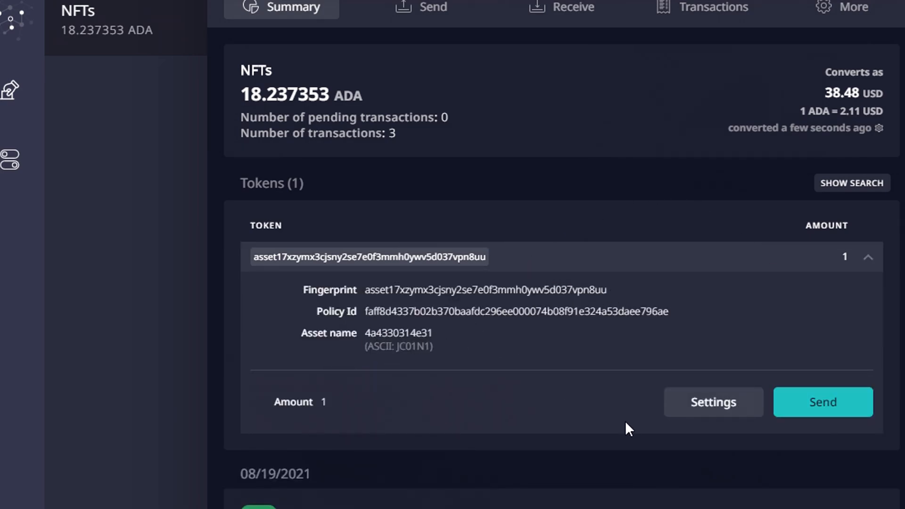
pyautogui.moveTo(848, 413)
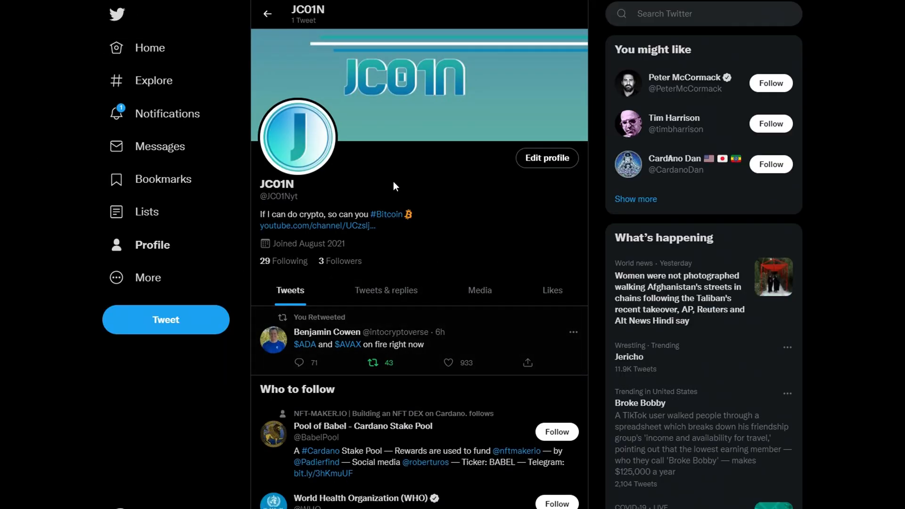
pyautogui.moveTo(483, 272)
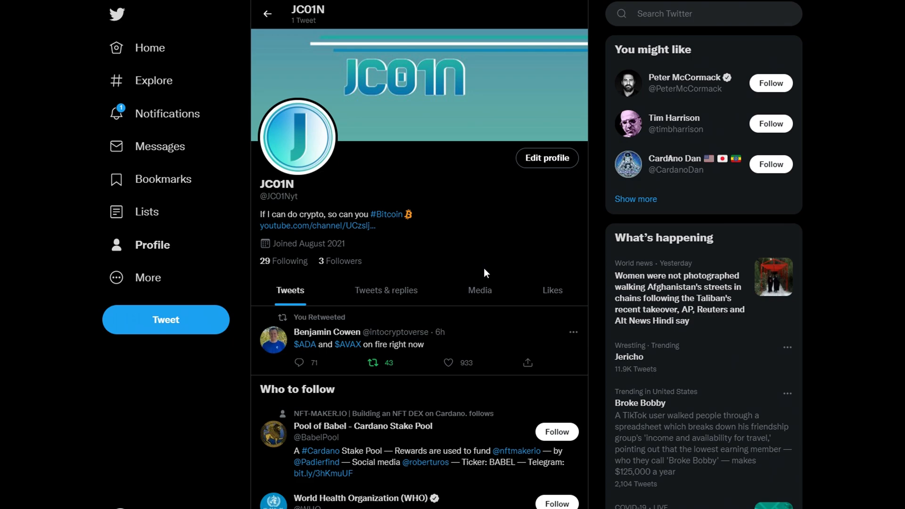